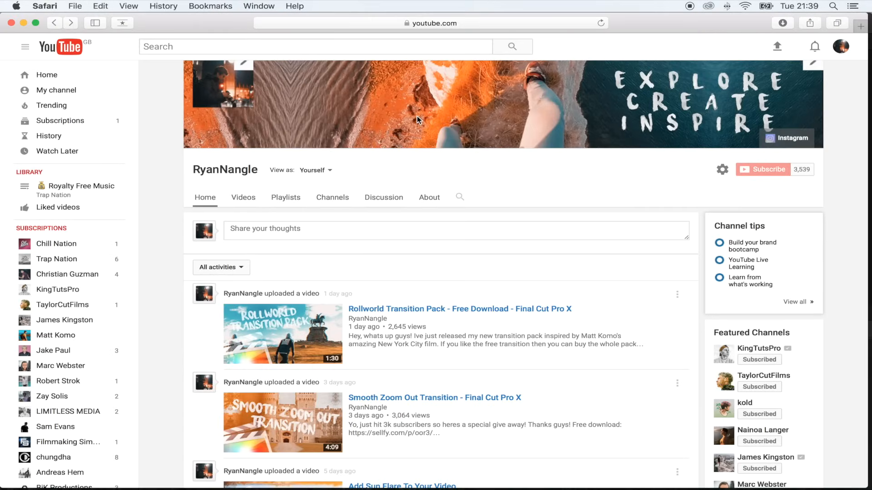
{"action": "mouse_move", "coordinate": [525, 185]}
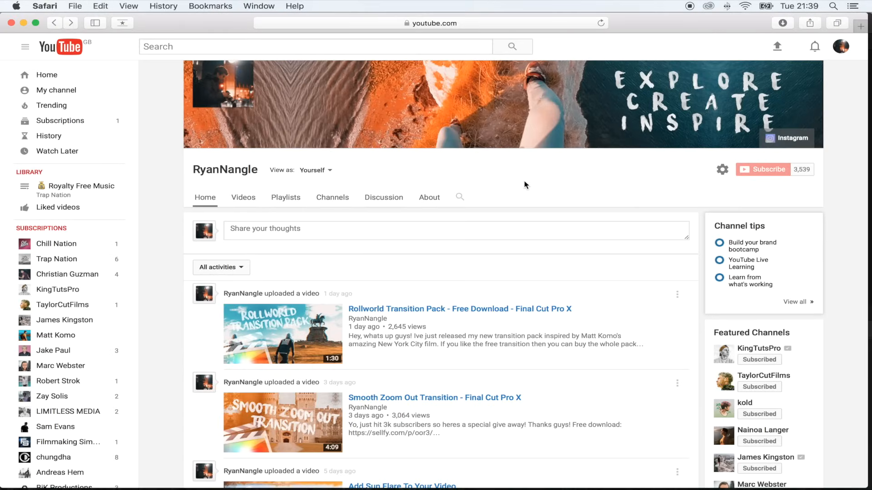
{"action": "mouse_move", "coordinate": [753, 37]}
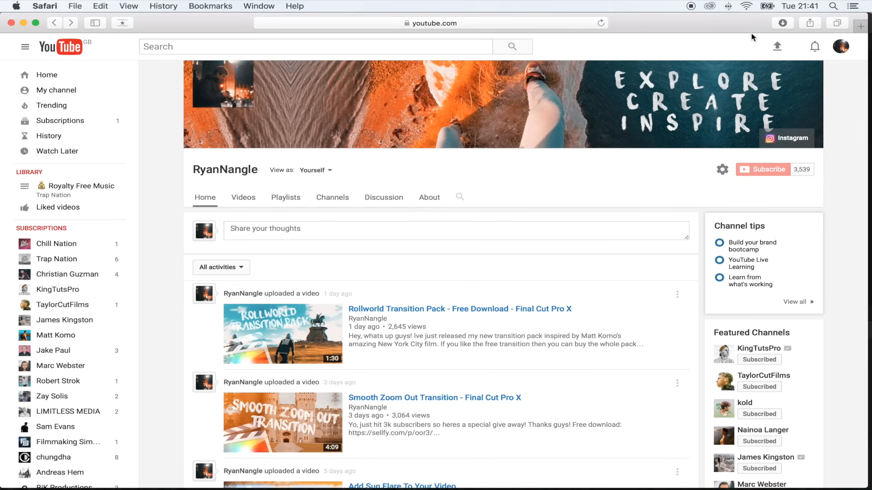
- Extract Rollworld_Slide_Left.zip in Downloads and bring up actions for the Rollworld Slide Left folder
{"action": "left_click", "coordinate": [783, 23]}
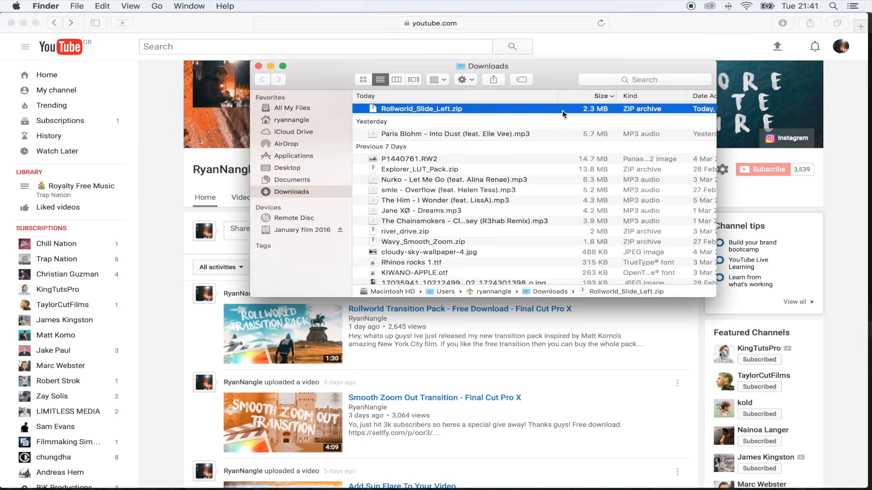
{"action": "double_click", "coordinate": [420, 109]}
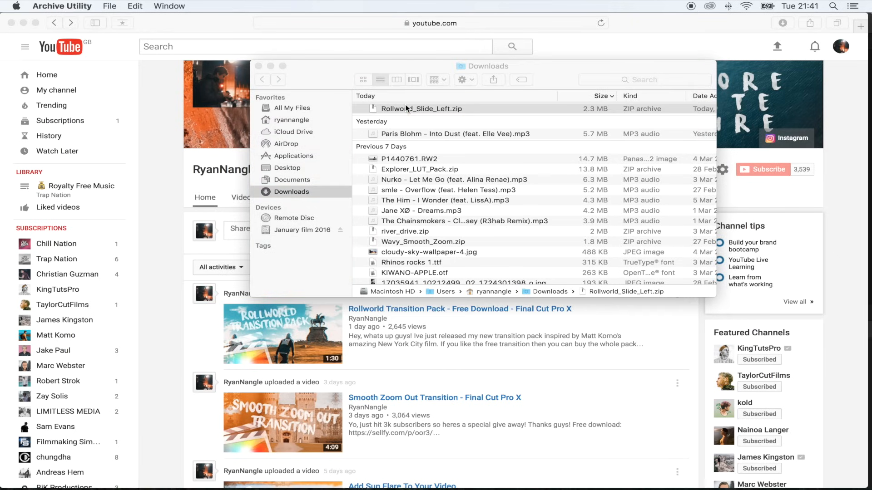
{"action": "double_click", "coordinate": [422, 109]}
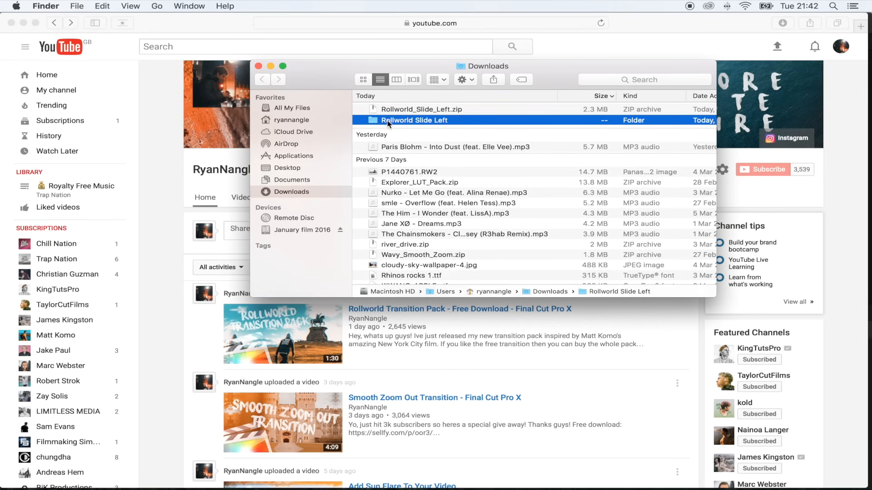
{"action": "right_click", "coordinate": [414, 120]}
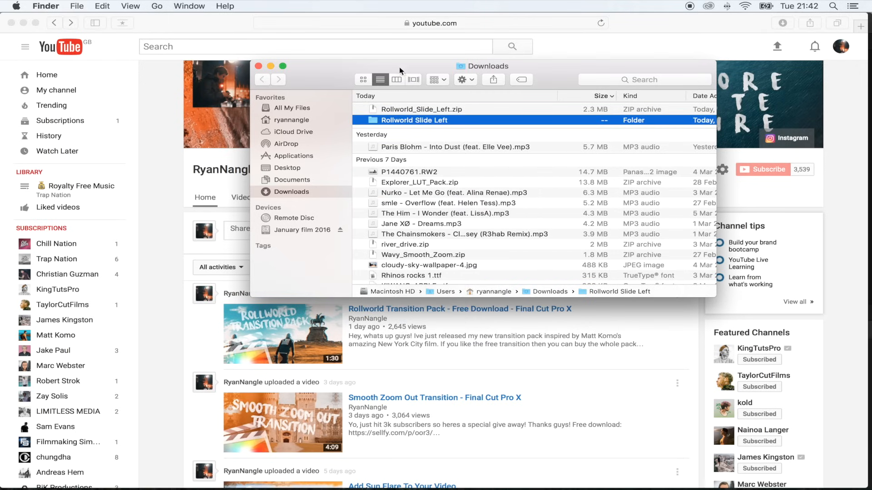
- Navigate from the home folder through Movies to Motion Templates
{"action": "left_click", "coordinate": [292, 120]}
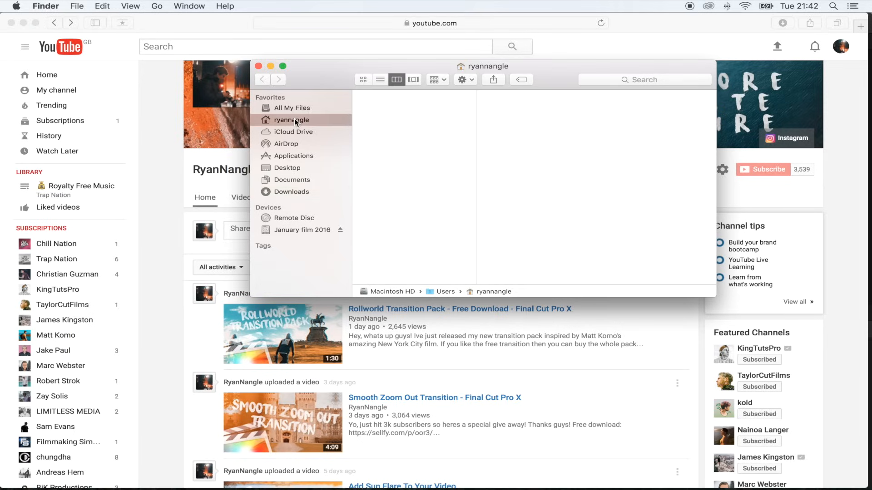
{"action": "left_click", "coordinate": [291, 120]}
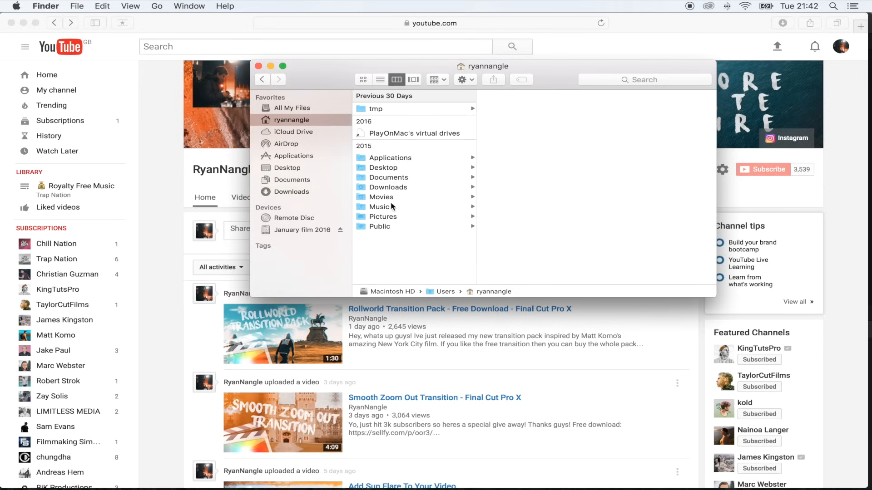
{"action": "left_click", "coordinate": [381, 196]}
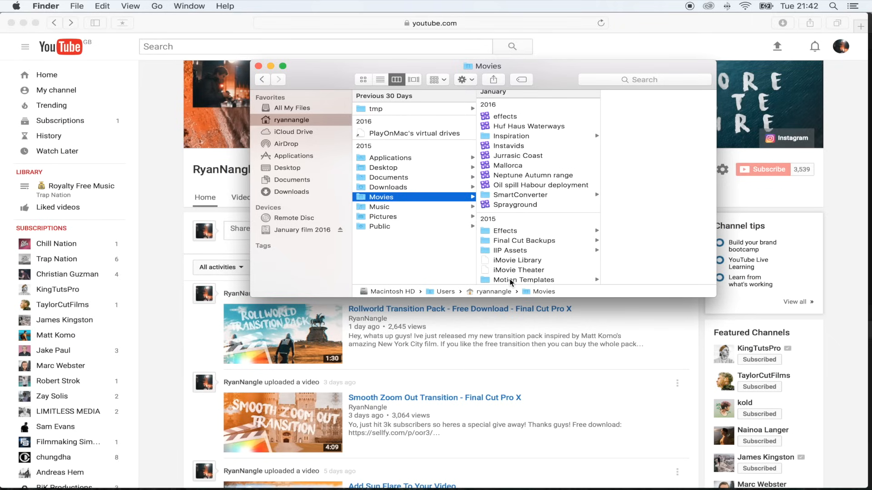
{"action": "mouse_move", "coordinate": [505, 285]}
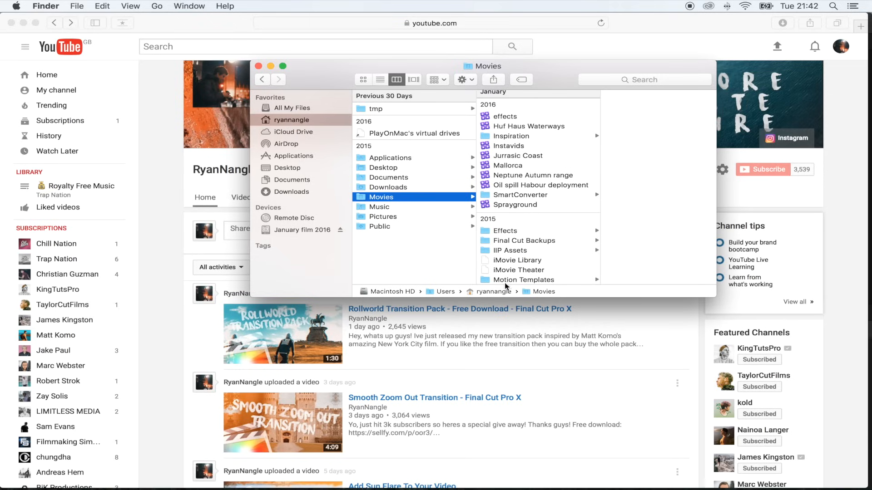
{"action": "mouse_move", "coordinate": [500, 280]}
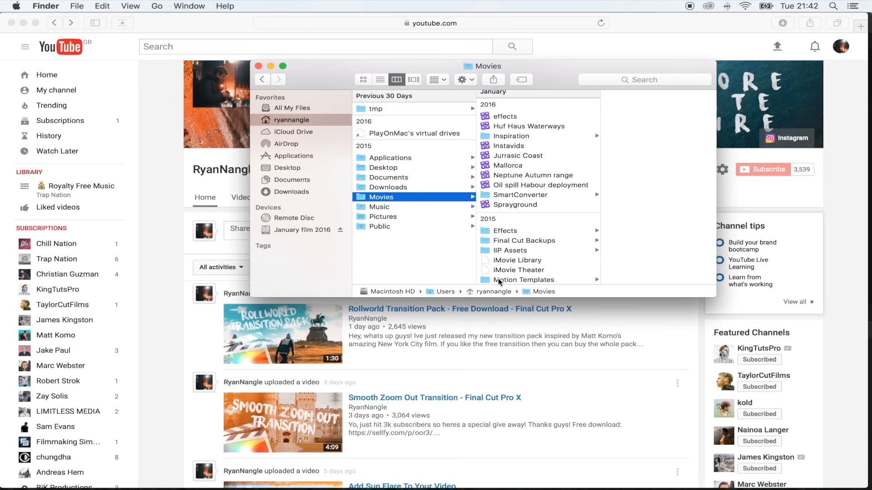
{"action": "left_click", "coordinate": [523, 279]}
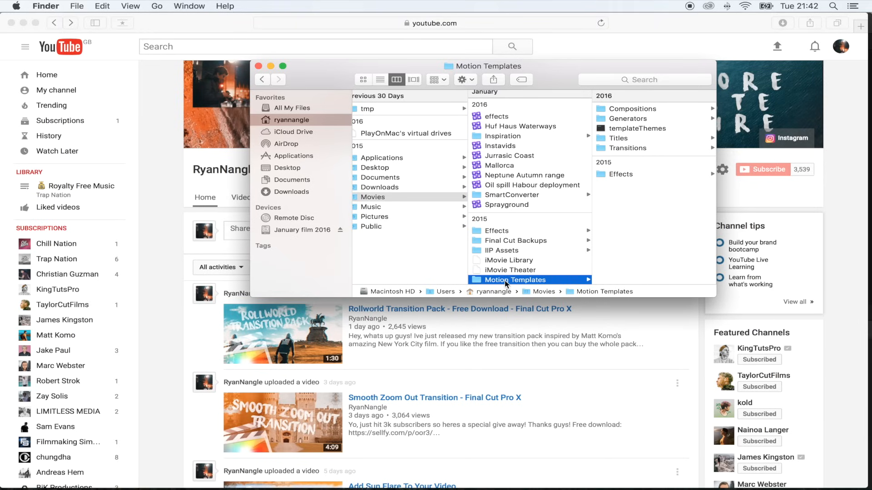
- View Get Info for Motion Templates (1.27 GB), then close it
{"action": "right_click", "coordinate": [513, 279]}
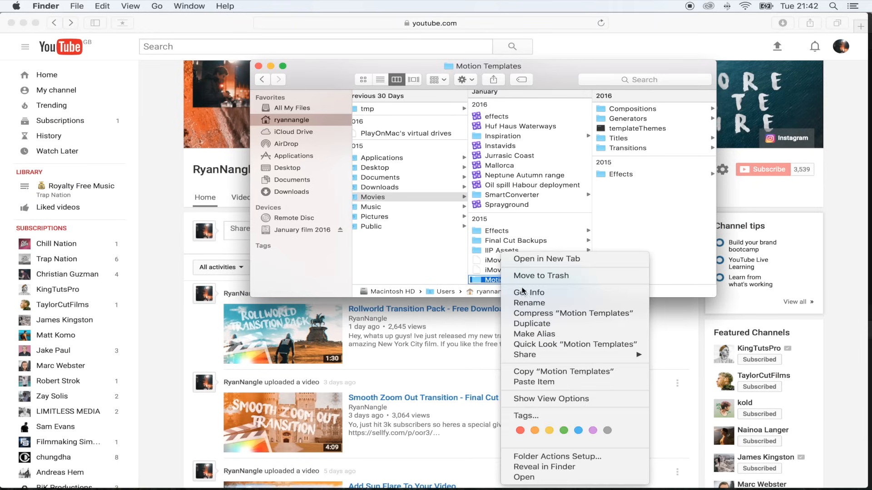
{"action": "left_click", "coordinate": [530, 292]}
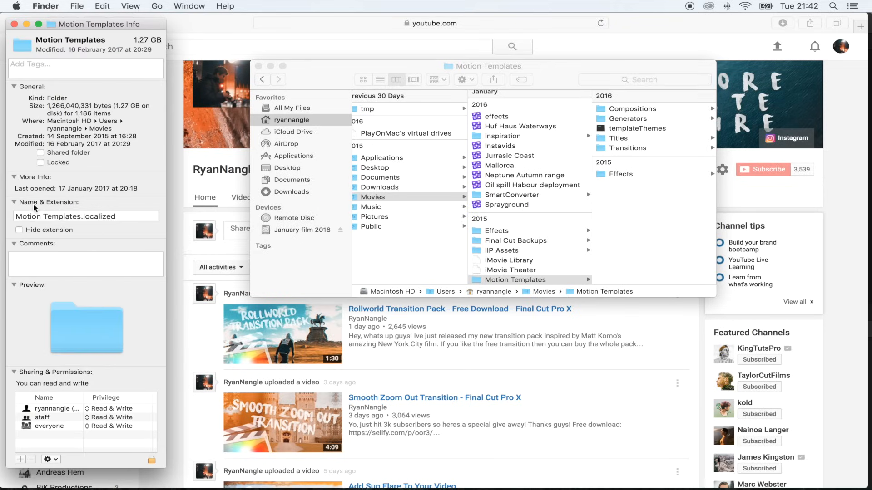
{"action": "left_click", "coordinate": [109, 217]}
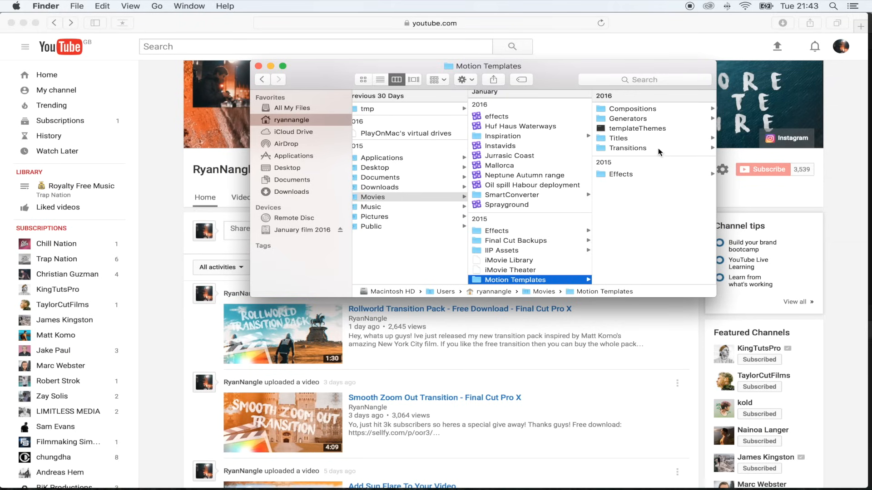
{"action": "mouse_move", "coordinate": [641, 182]}
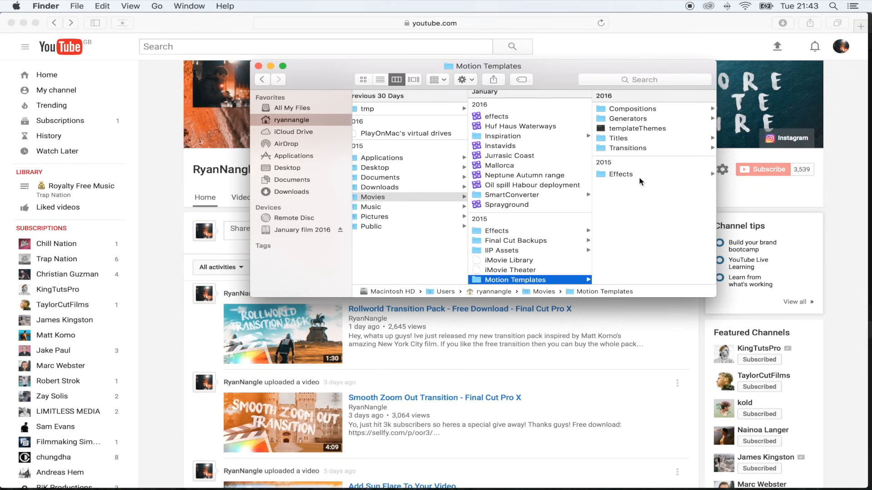
{"action": "mouse_move", "coordinate": [665, 146]}
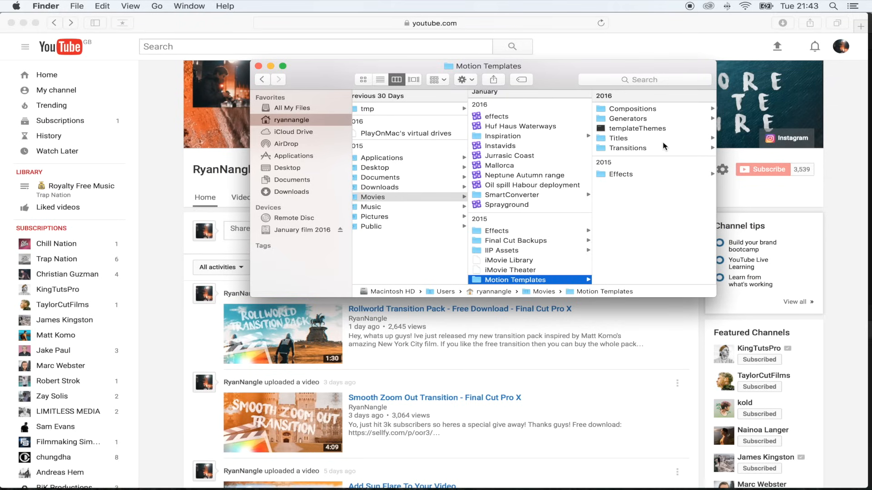
{"action": "mouse_move", "coordinate": [638, 131]}
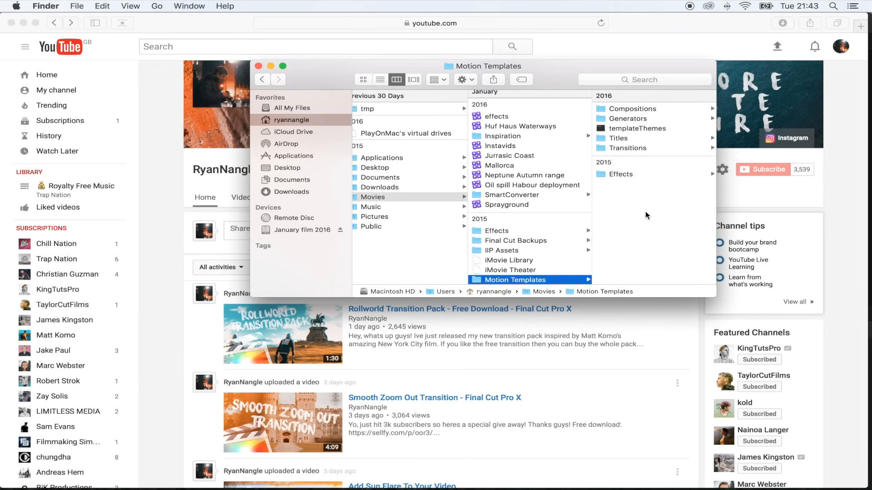
{"action": "mouse_move", "coordinate": [625, 208]}
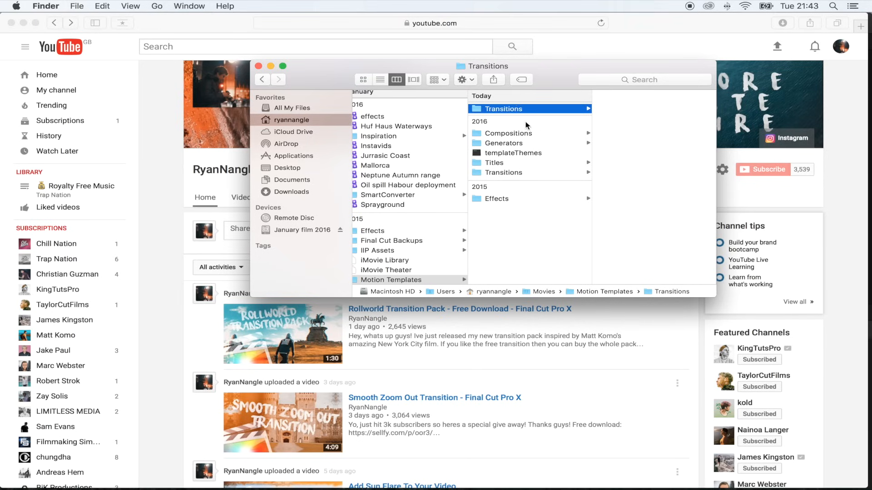
- Rename the new Transitions folder to Transitions.localized through its Get Info panel
{"action": "right_click", "coordinate": [503, 108]}
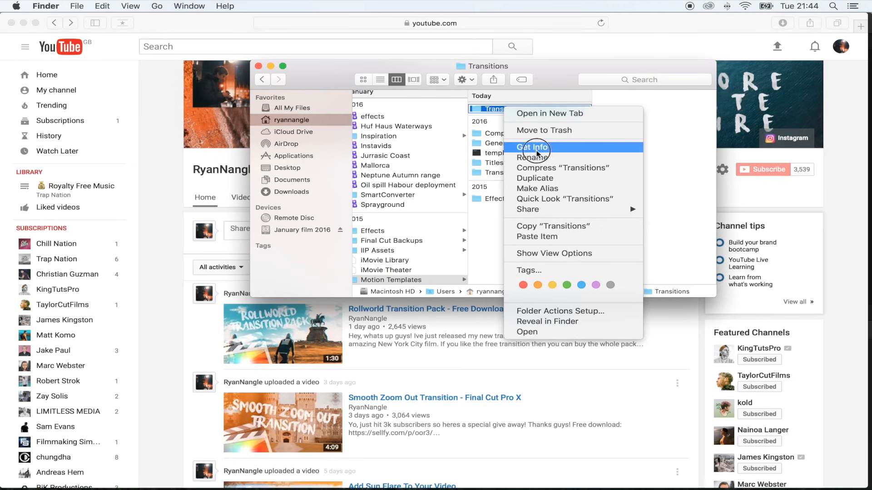
{"action": "left_click", "coordinate": [532, 147]}
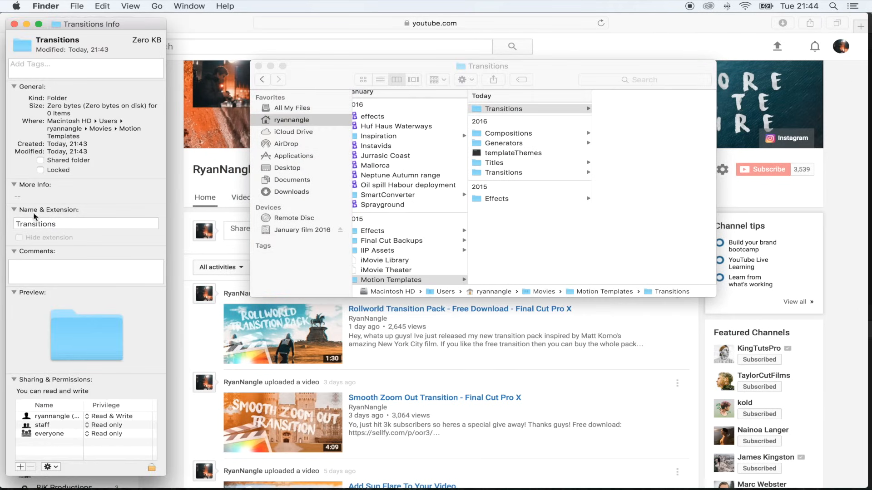
{"action": "left_click", "coordinate": [56, 224]}
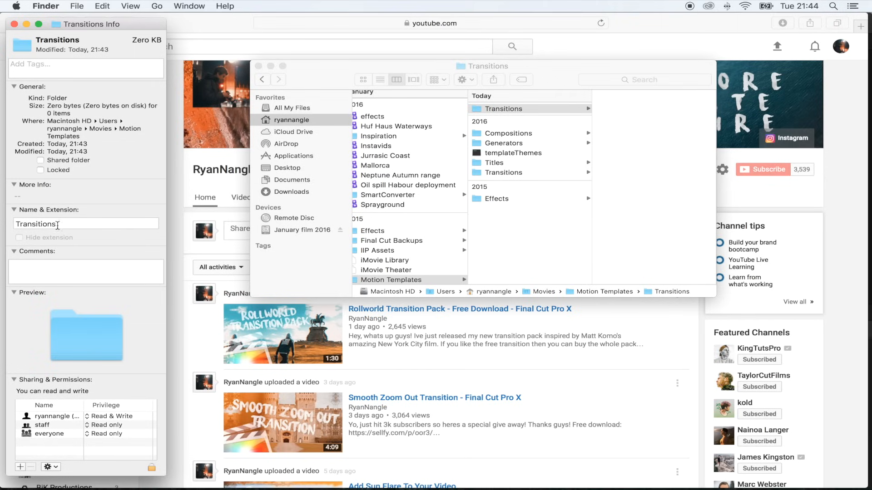
{"action": "left_click", "coordinate": [86, 224]}
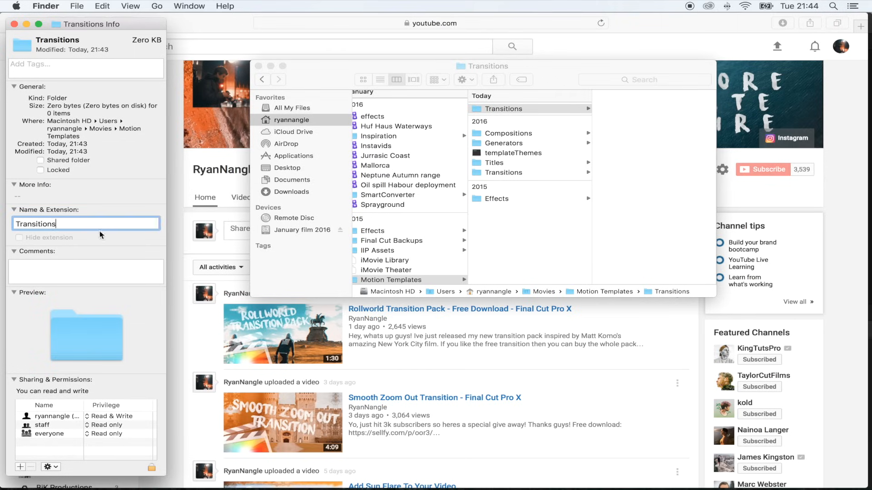
{"action": "type", "text": ".localized"}
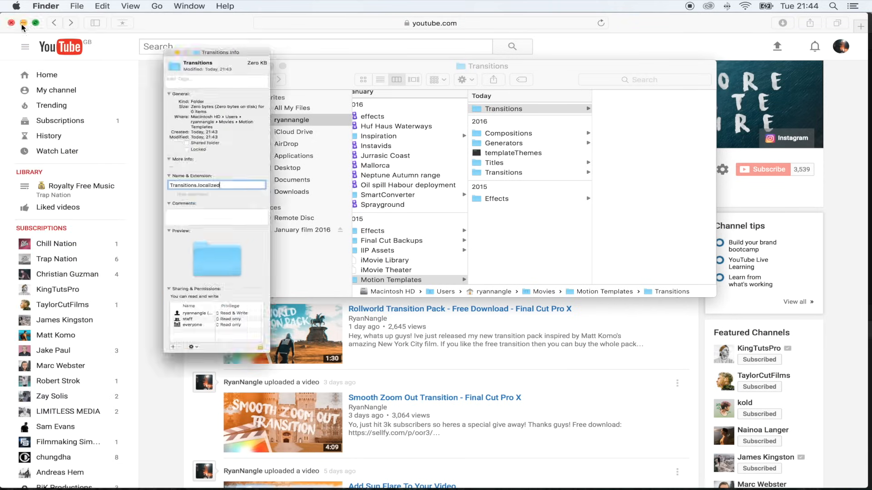
{"action": "left_click", "coordinate": [24, 23]}
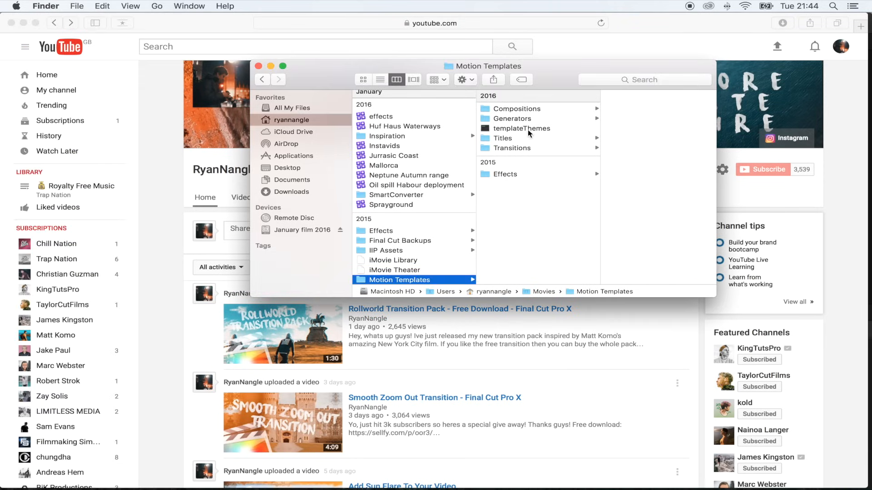
- Browse Motion Templates > Transitions > Rollworld Slide Left to see its files
{"action": "left_click", "coordinate": [510, 138]}
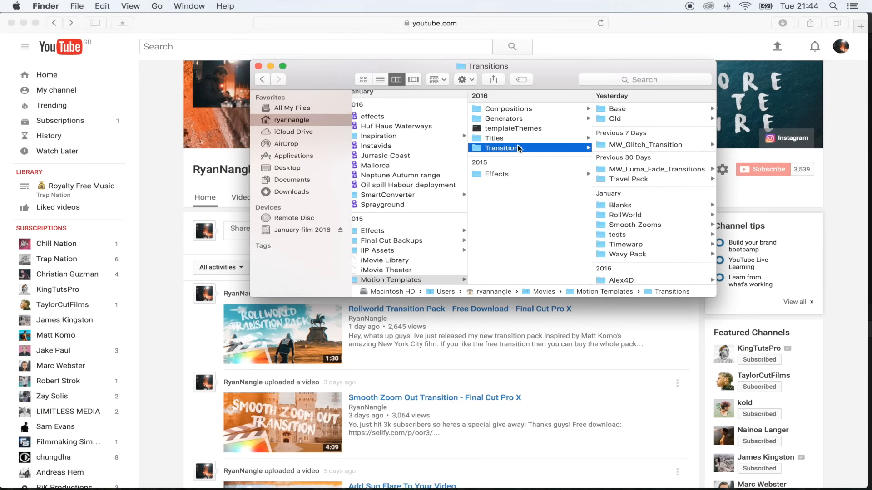
{"action": "mouse_move", "coordinate": [698, 161]}
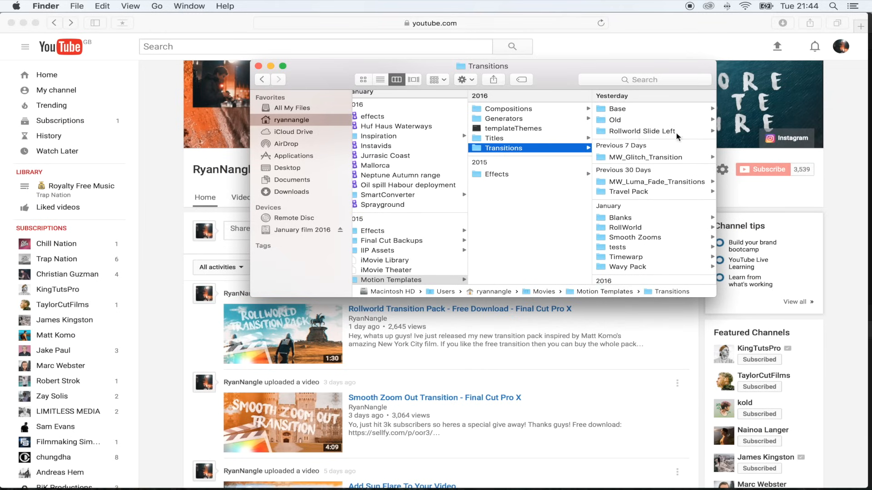
{"action": "left_click", "coordinate": [642, 132]}
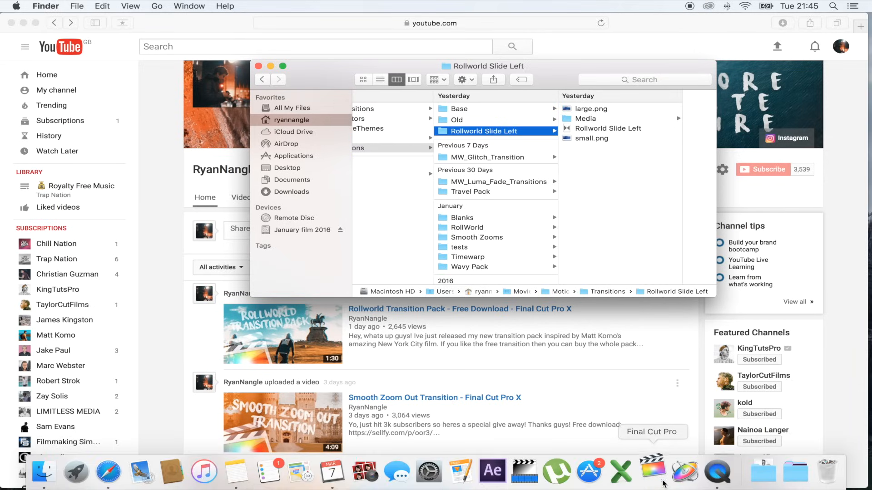
- Launch Final Cut Pro and filter the Transitions browser to the Custom category
{"action": "left_click", "coordinate": [653, 472]}
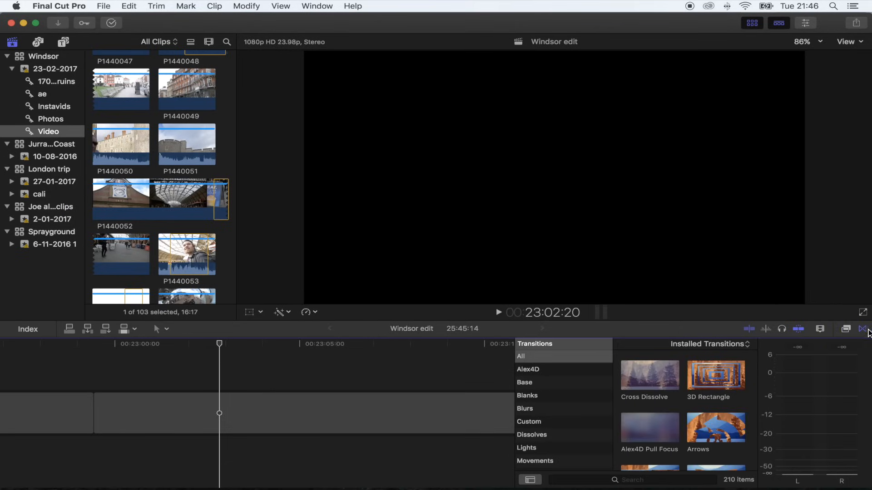
{"action": "left_click", "coordinate": [562, 356]}
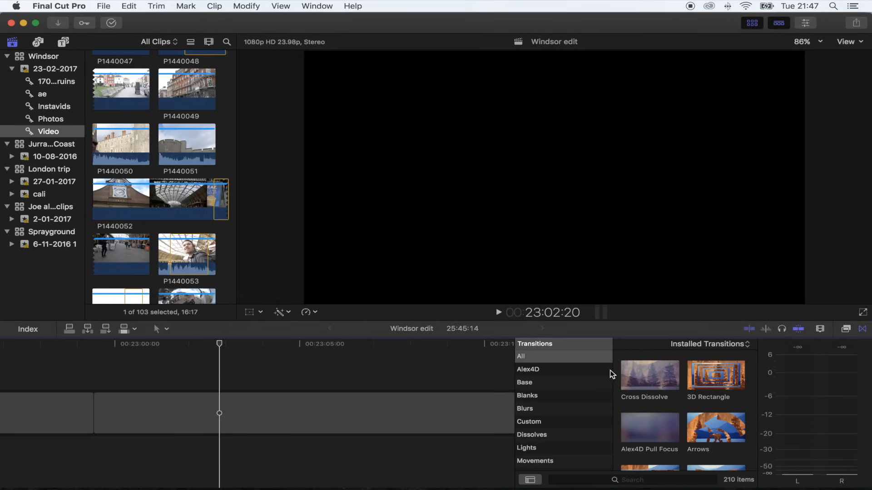
{"action": "mouse_move", "coordinate": [528, 429]}
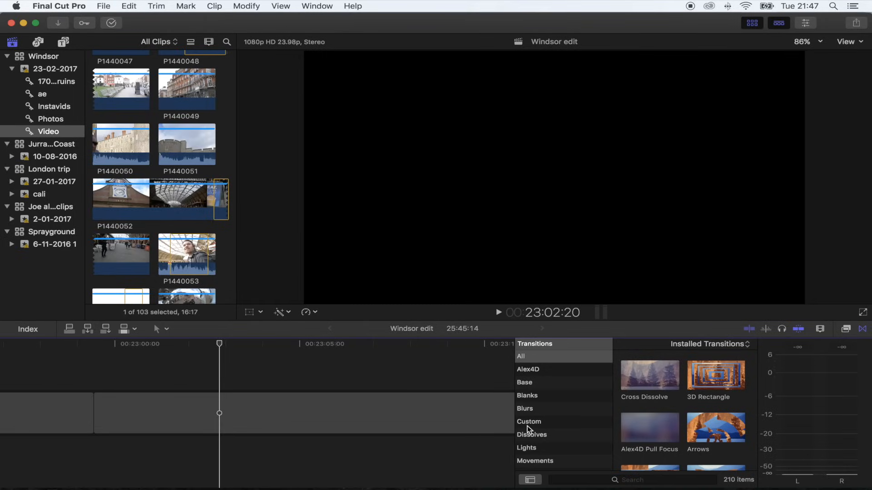
{"action": "left_click", "coordinate": [529, 422]}
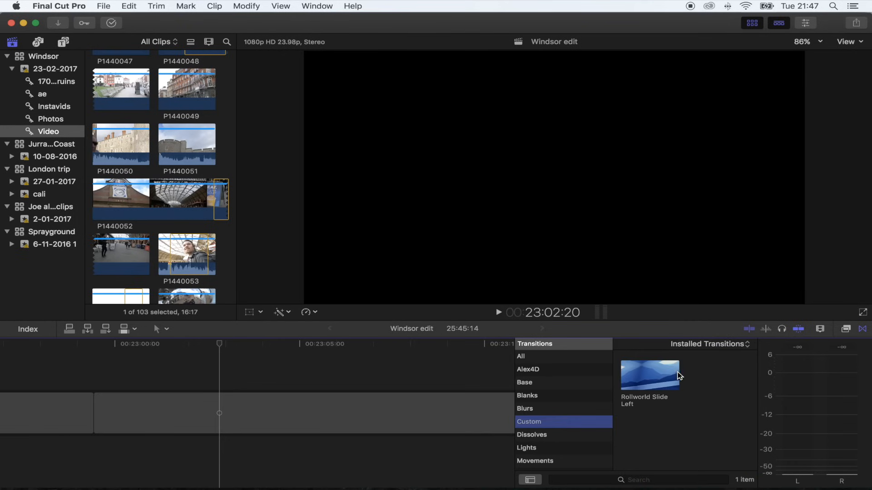